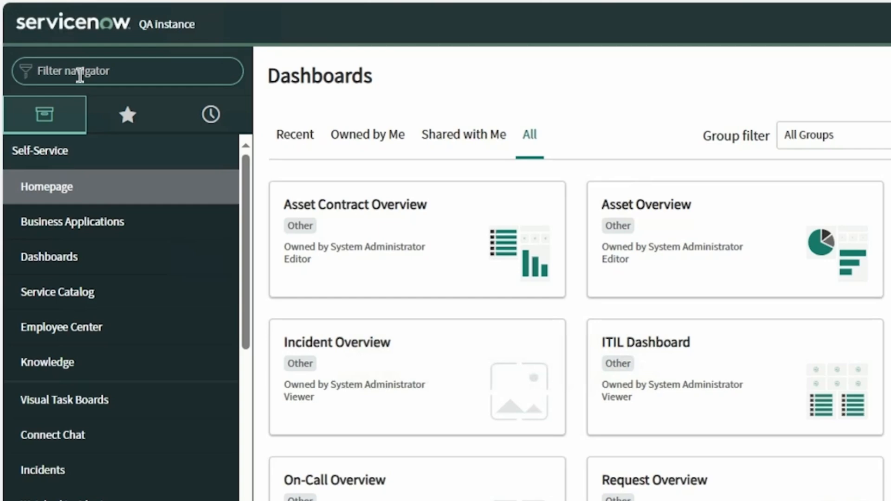
Filter the navigator to "power bi" to show the Power BI Connector modules
type("power")
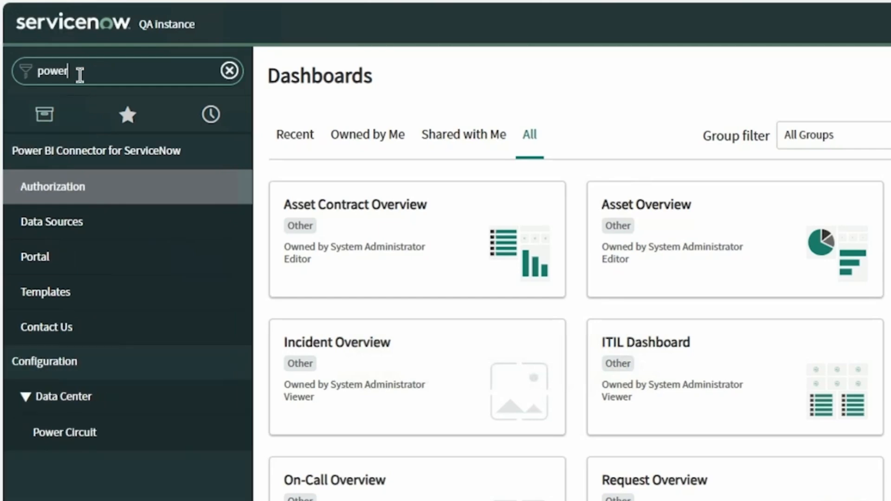
type("bi")
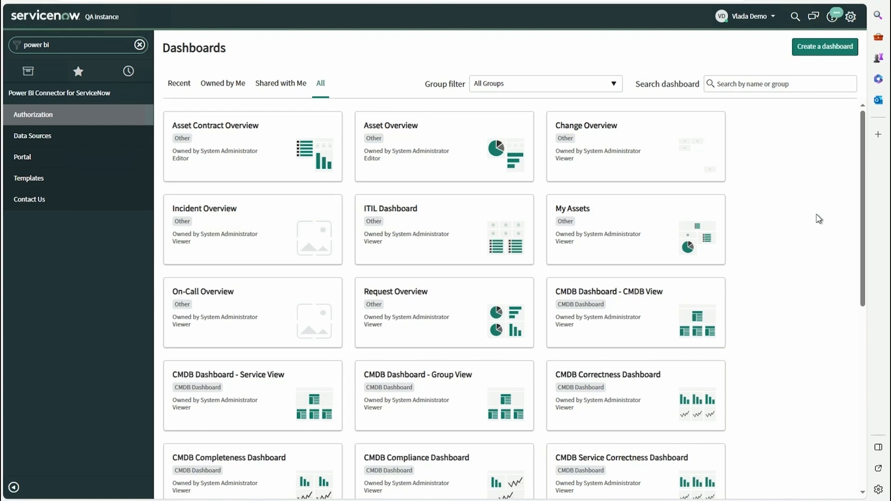
mouse_move(566, 21)
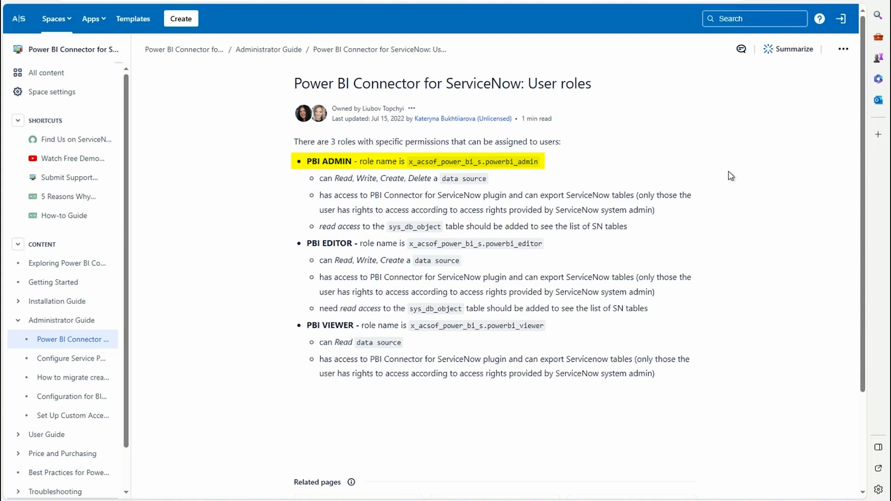
mouse_move(687, 168)
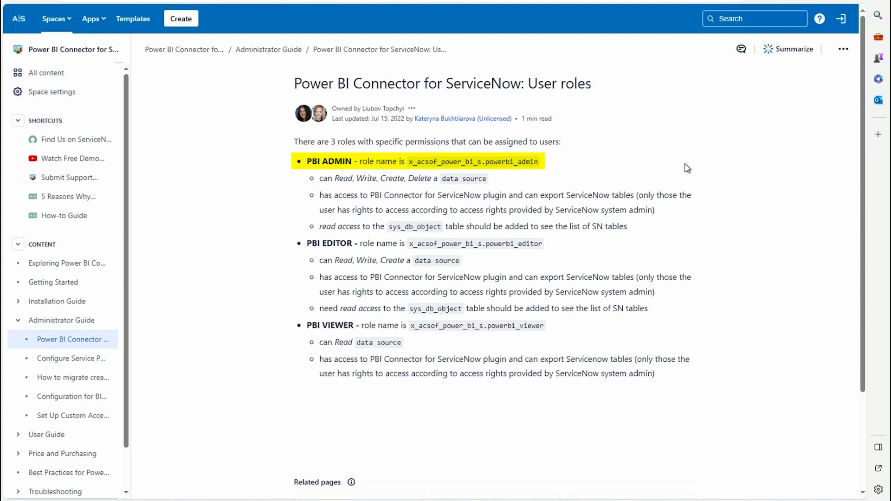
mouse_move(695, 156)
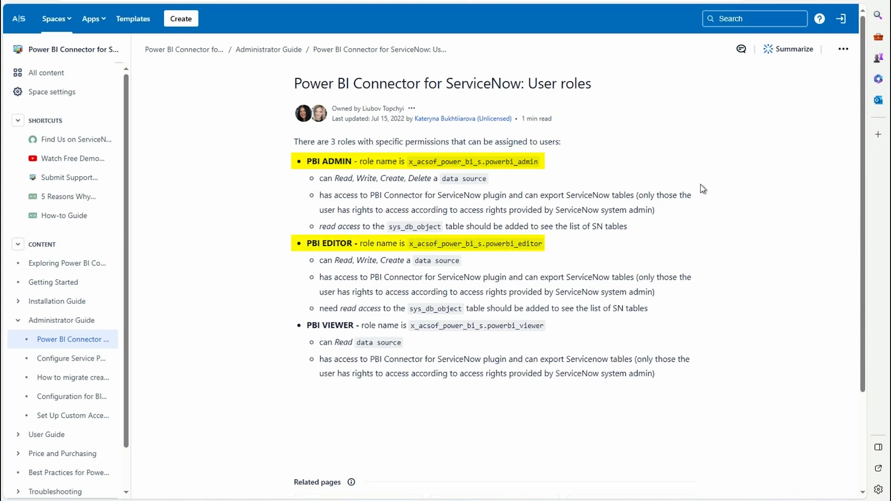
mouse_move(764, 203)
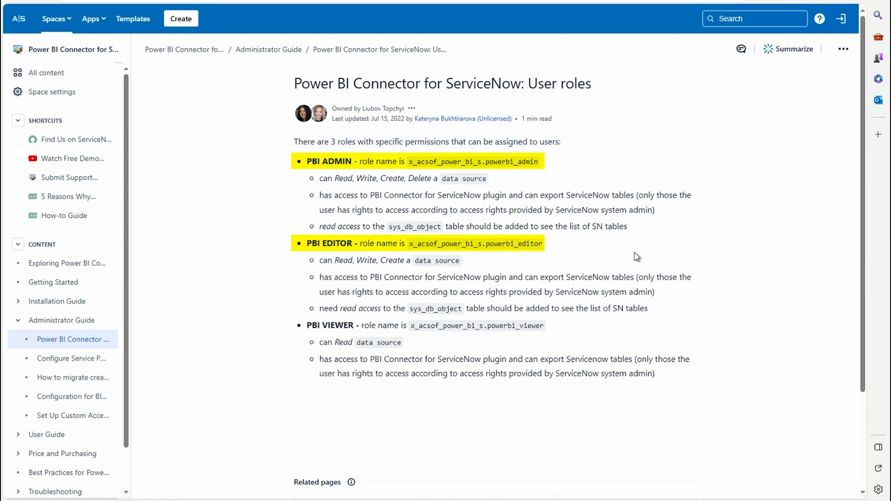
mouse_move(713, 244)
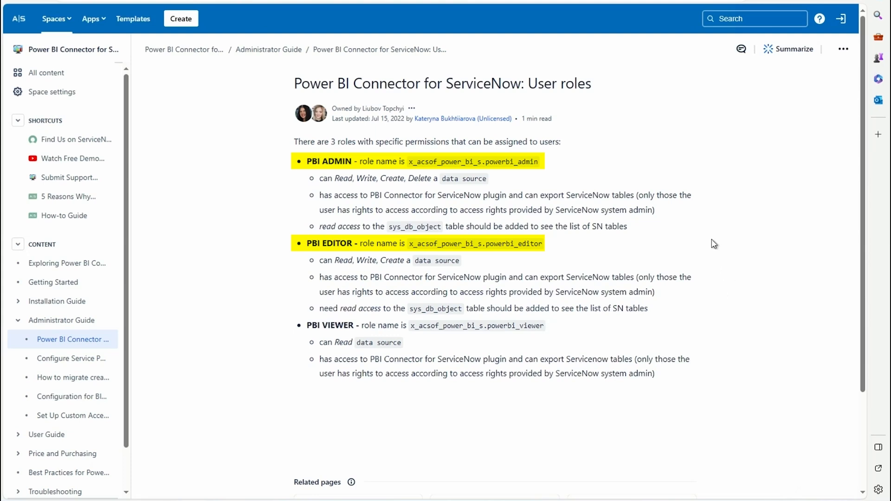
mouse_move(660, 176)
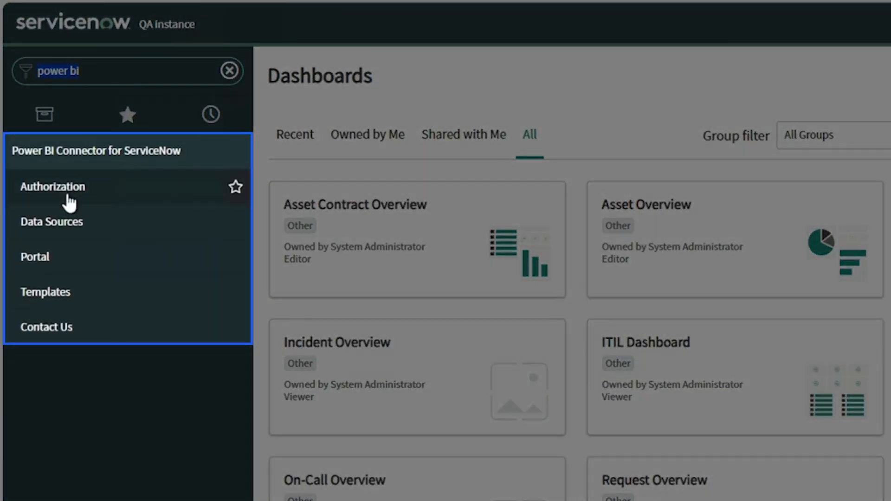
mouse_move(84, 313)
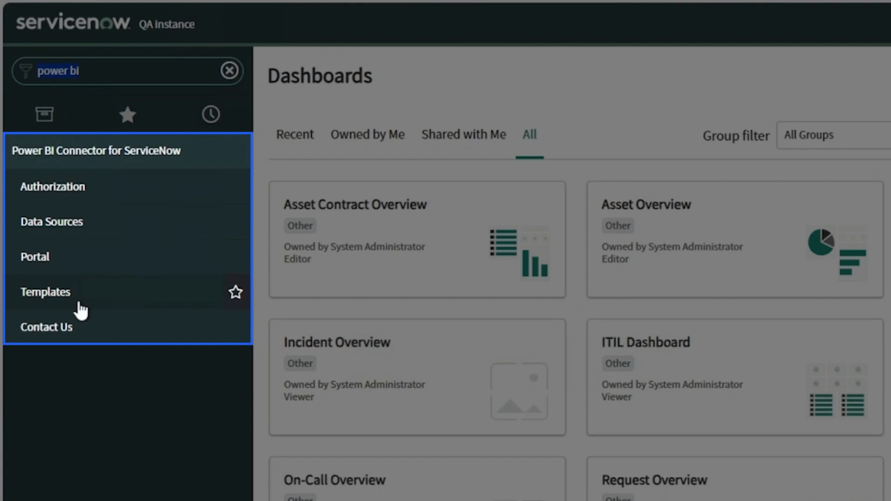
mouse_move(14, 326)
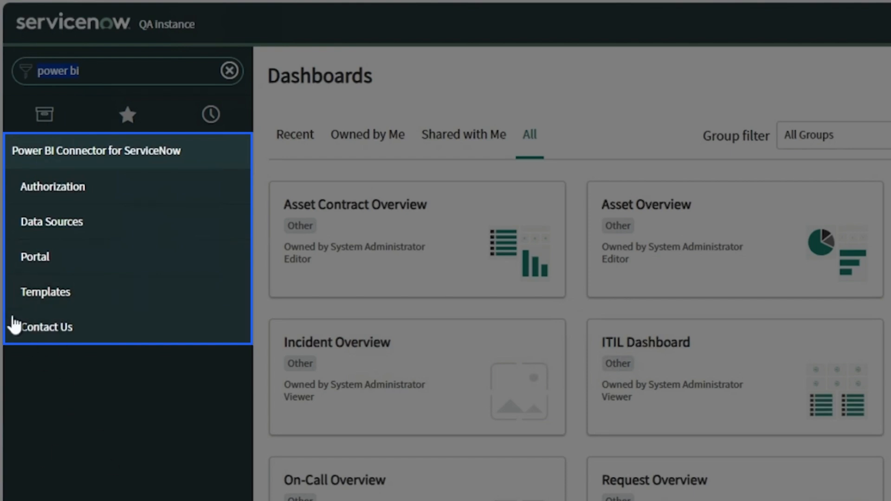
View the connector's Contact Us page, then go to its Portal module
left_click(46, 326)
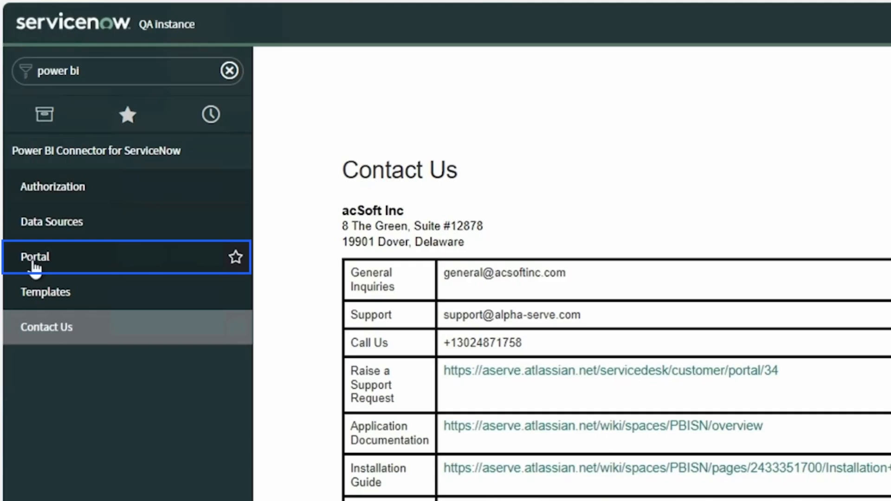
left_click(33, 256)
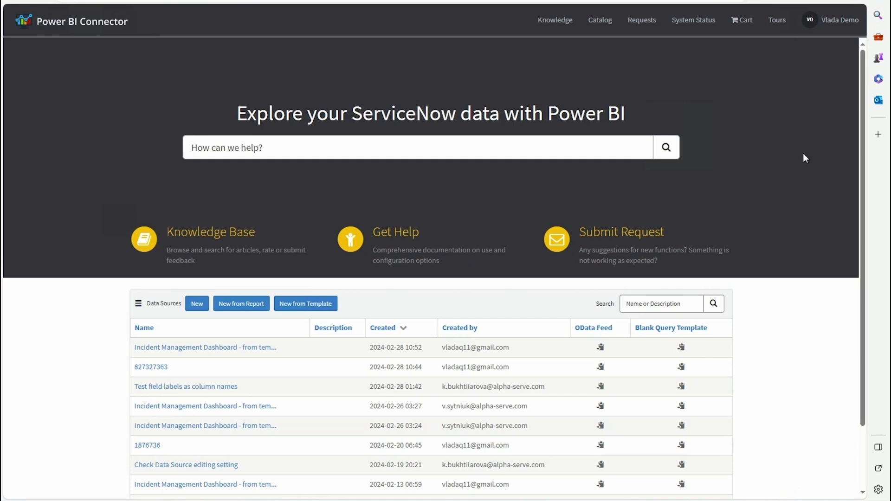
mouse_move(807, 176)
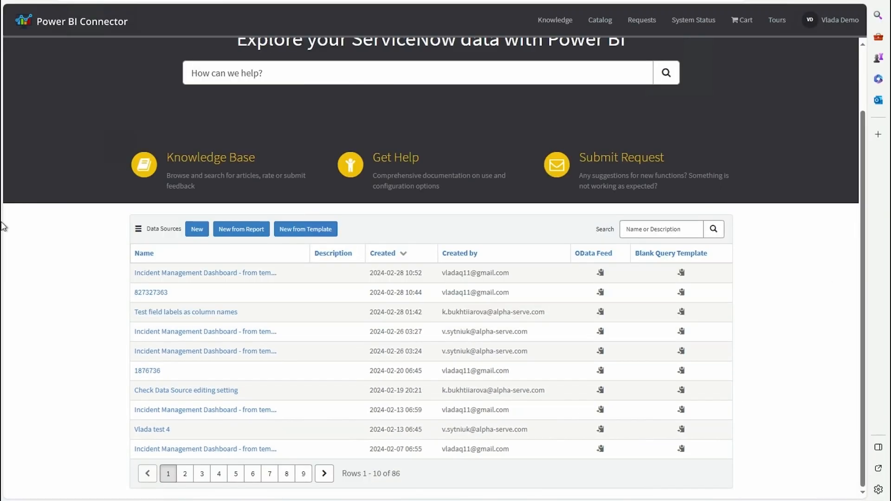
Scroll to the Data Sources table showing the first 10 of 86 entries
scroll("down", 3)
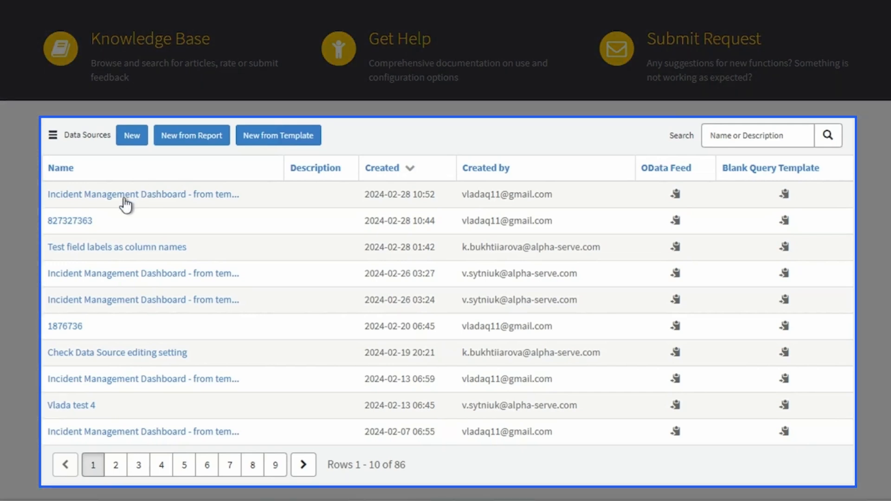
mouse_move(328, 203)
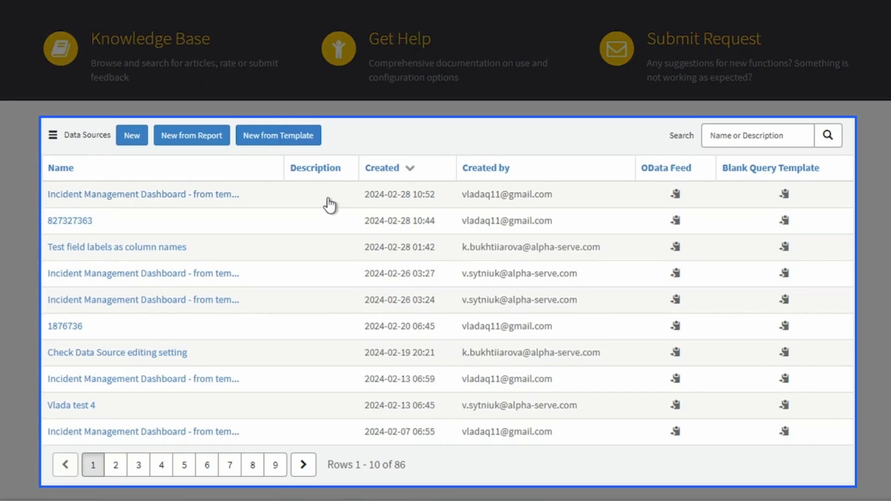
mouse_move(400, 200)
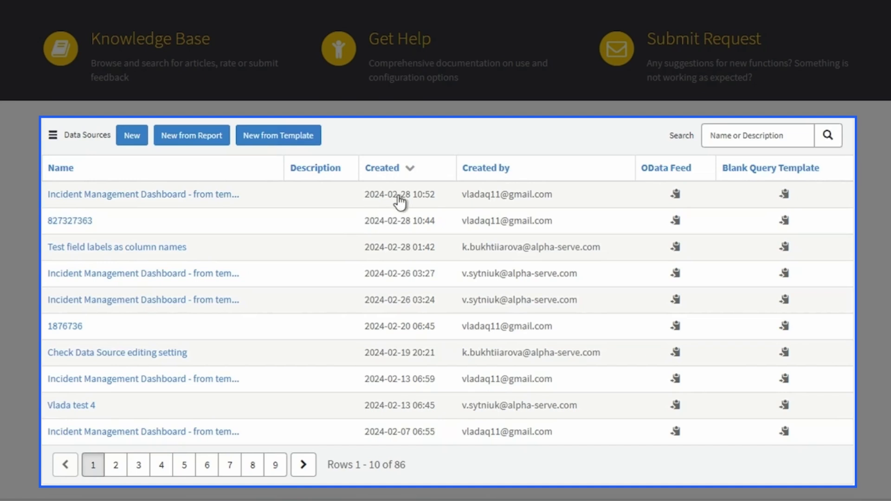
mouse_move(502, 214)
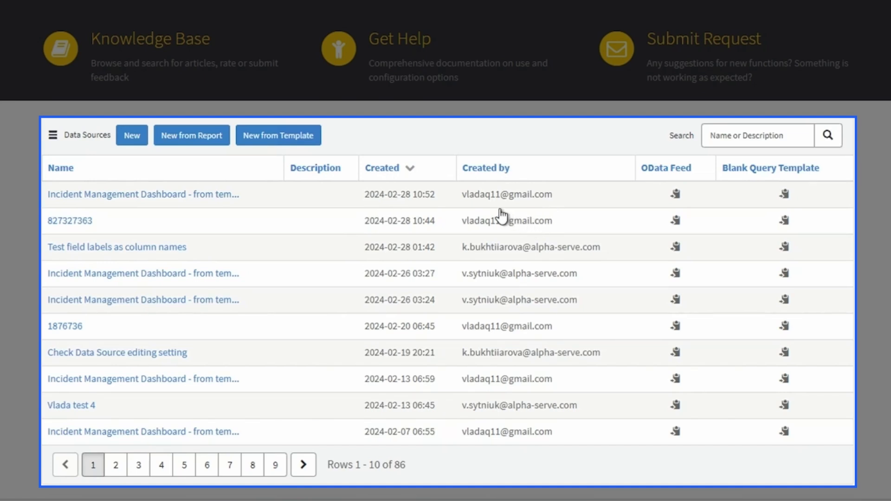
mouse_move(728, 328)
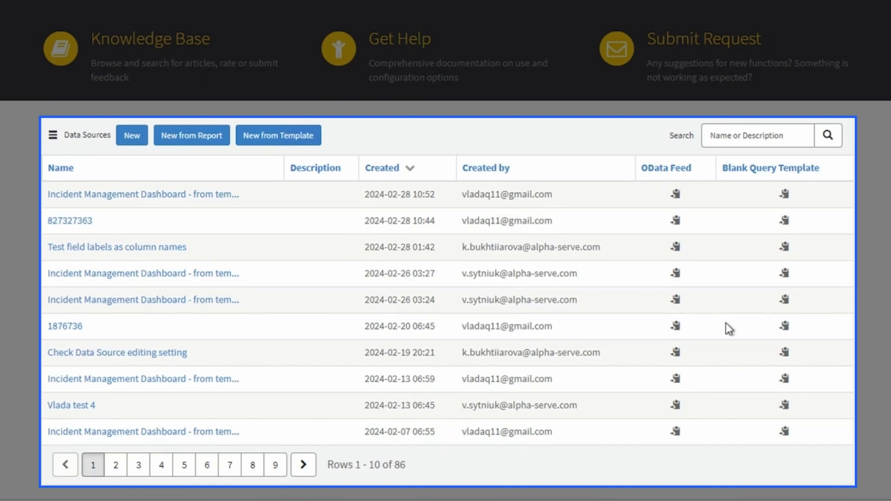
mouse_move(580, 126)
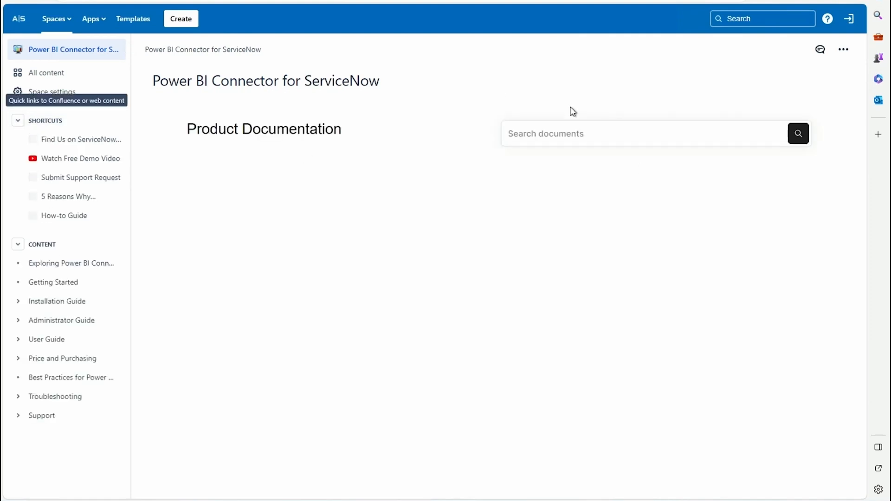
View the Administrator Guide's section on assigning Power BI roles to users
left_click(71, 263)
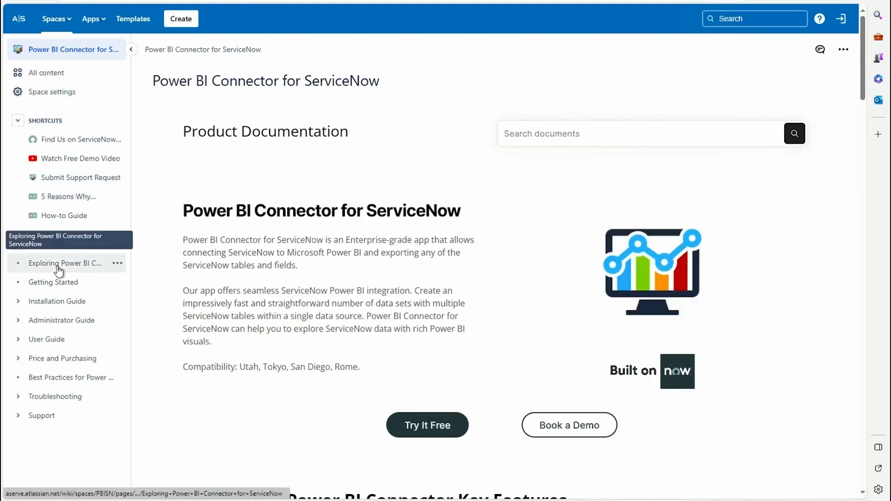
left_click(60, 263)
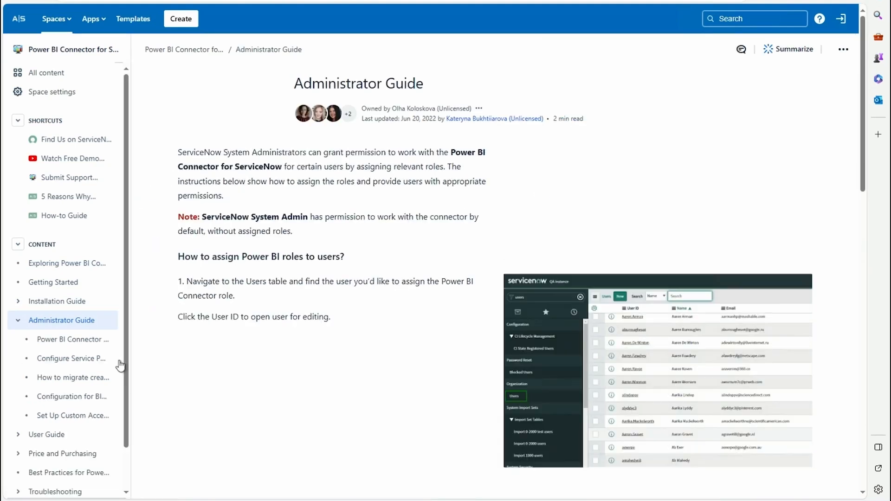
scroll("down", 3)
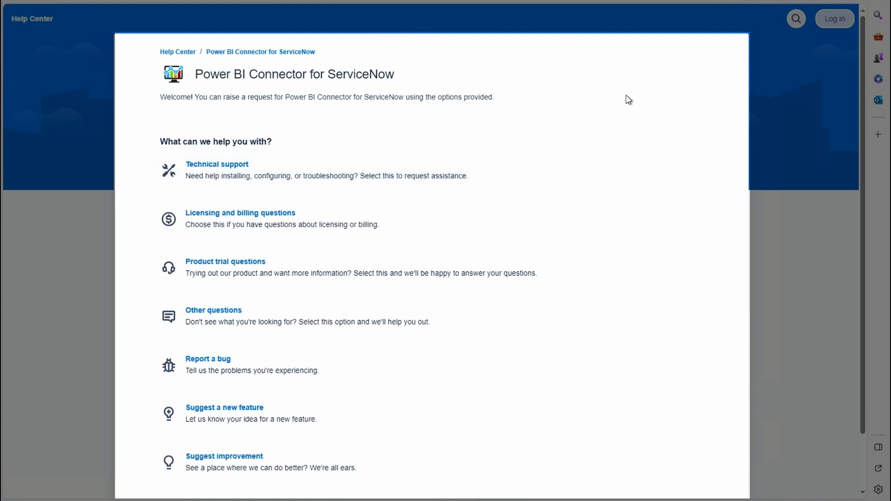
mouse_move(655, 91)
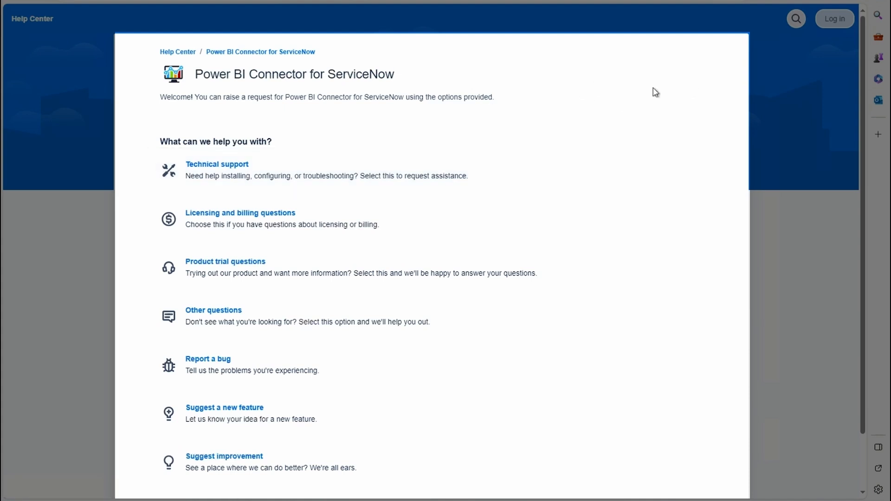